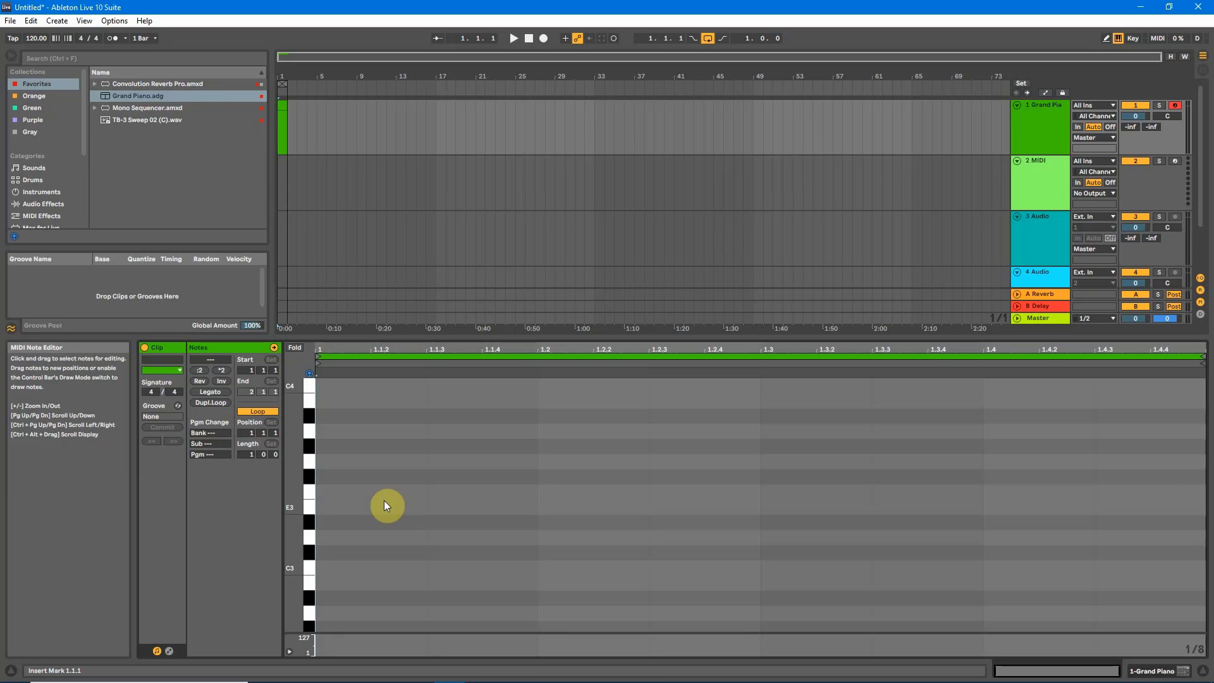
pyautogui.moveTo(396, 530)
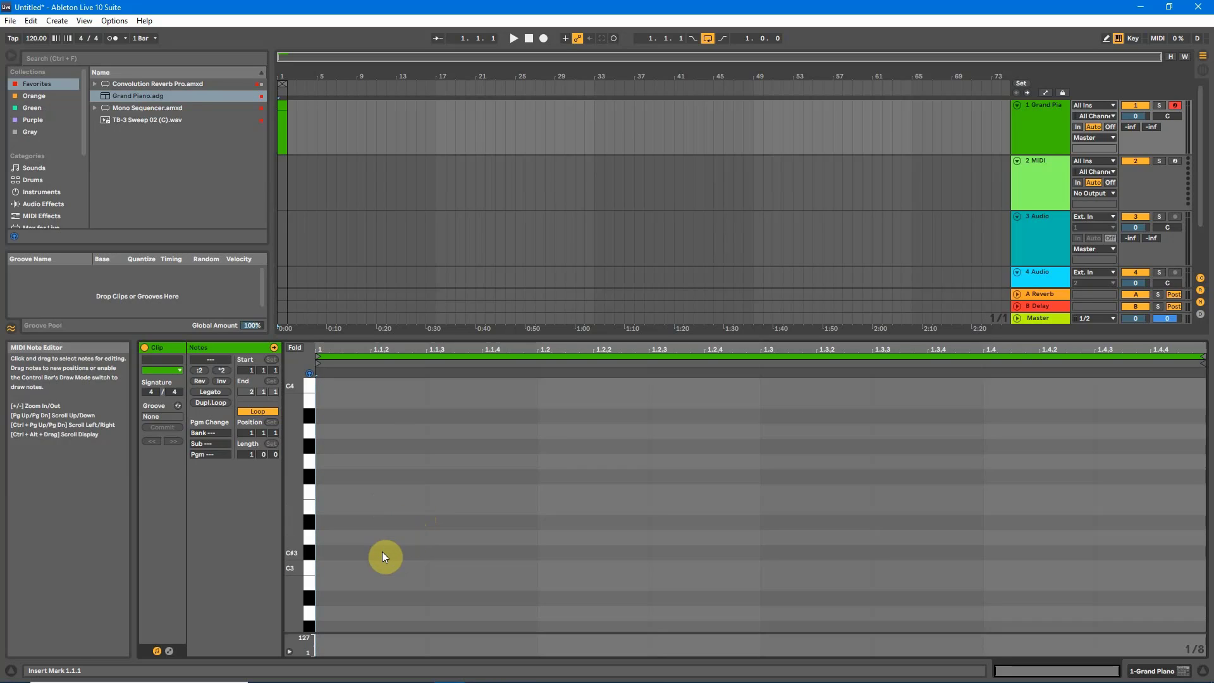
pyautogui.moveTo(308, 574)
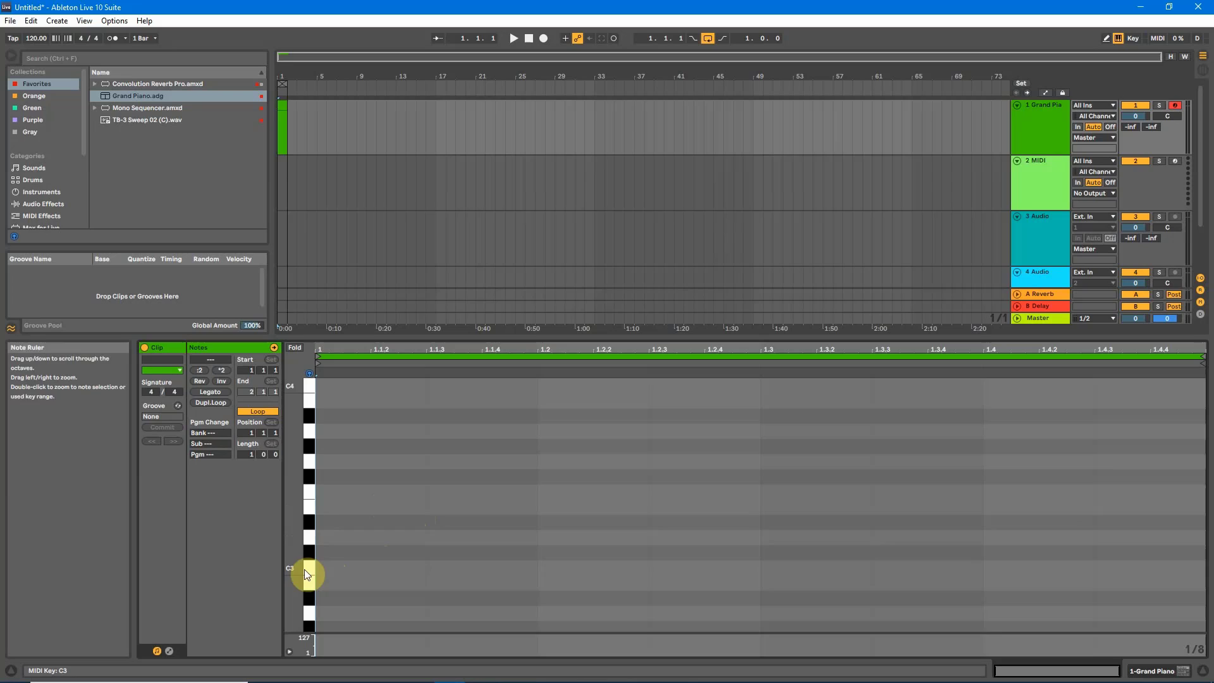
pyautogui.moveTo(309, 574)
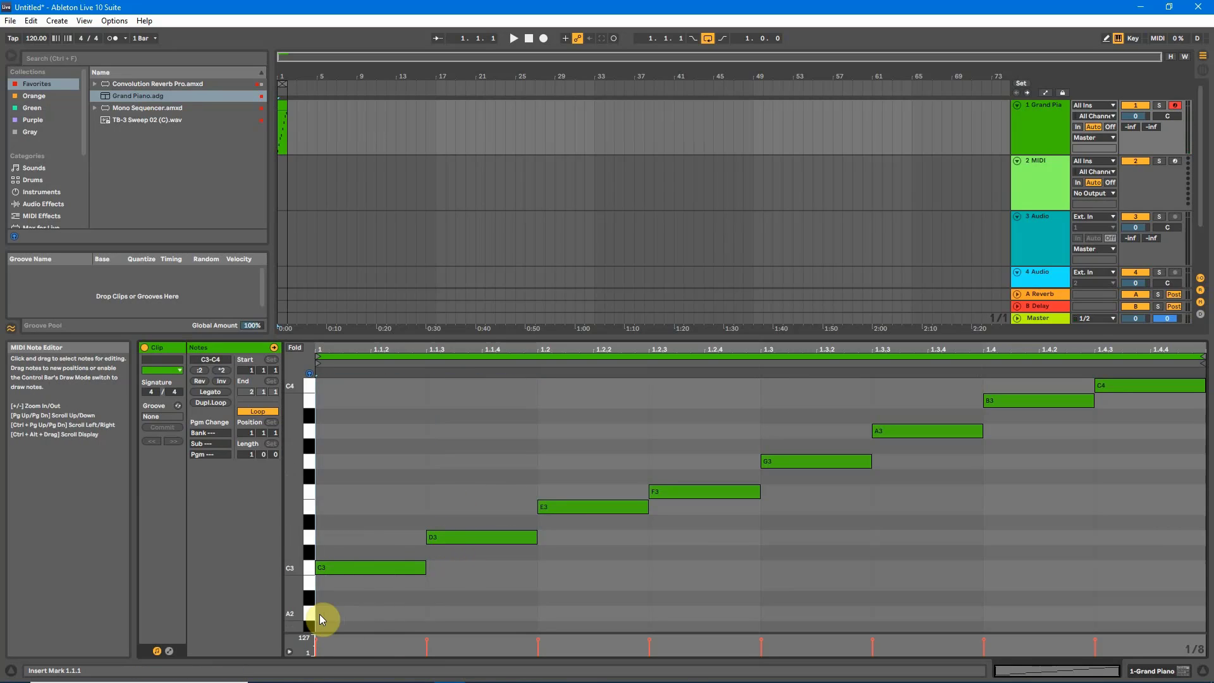
# Step: Draw the C major scale notes C3, D3, E3, F3, G3, A3, B3, C4 in sequence with Draw Mode
pyautogui.click(513, 38)
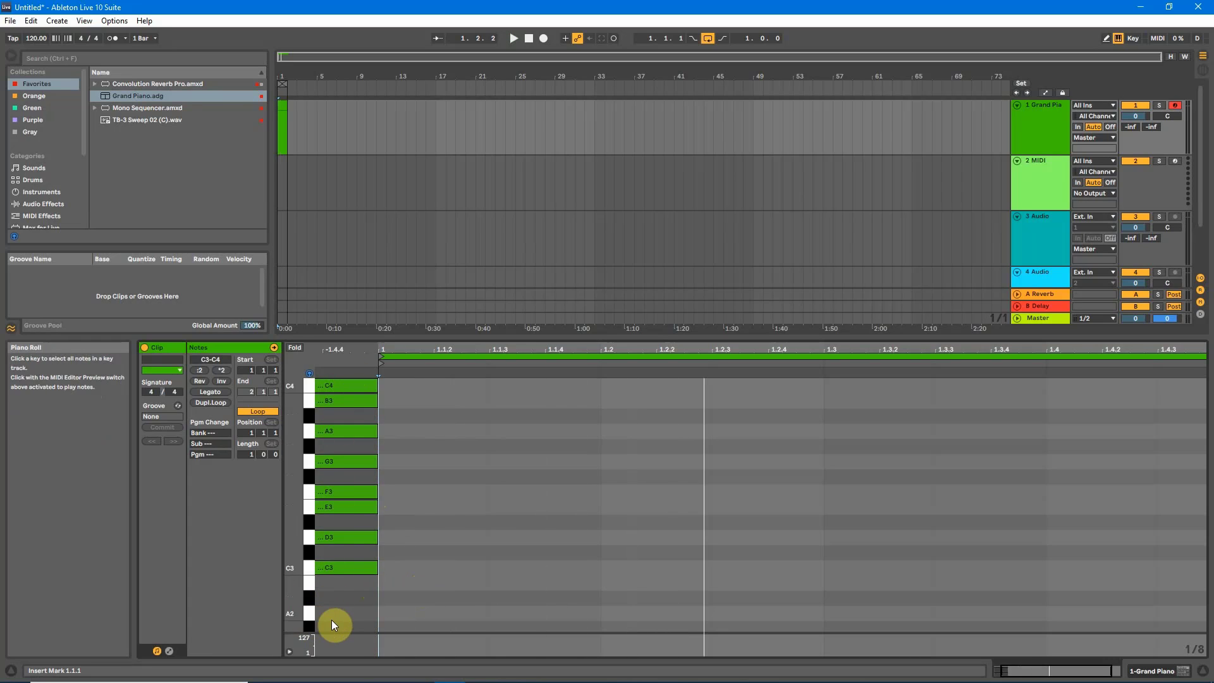
pyautogui.moveTo(326, 598)
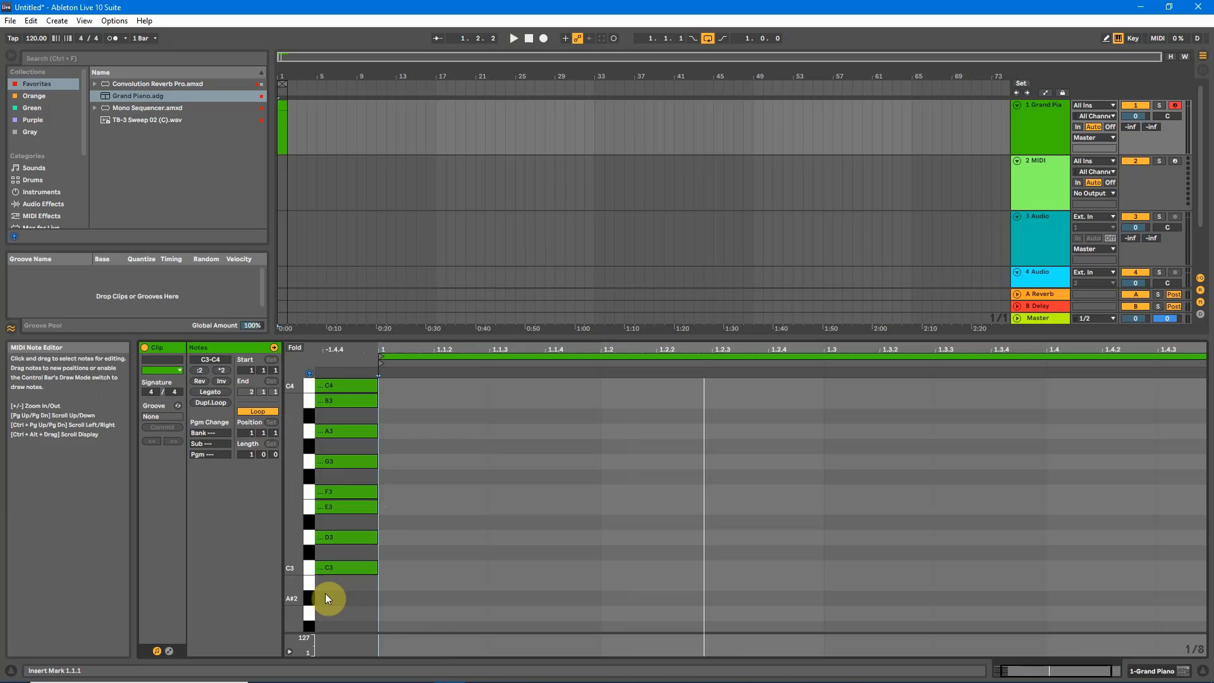
# Step: Stack all eight C major notes to start together and place them left of the clip start marker
pyautogui.click(310, 602)
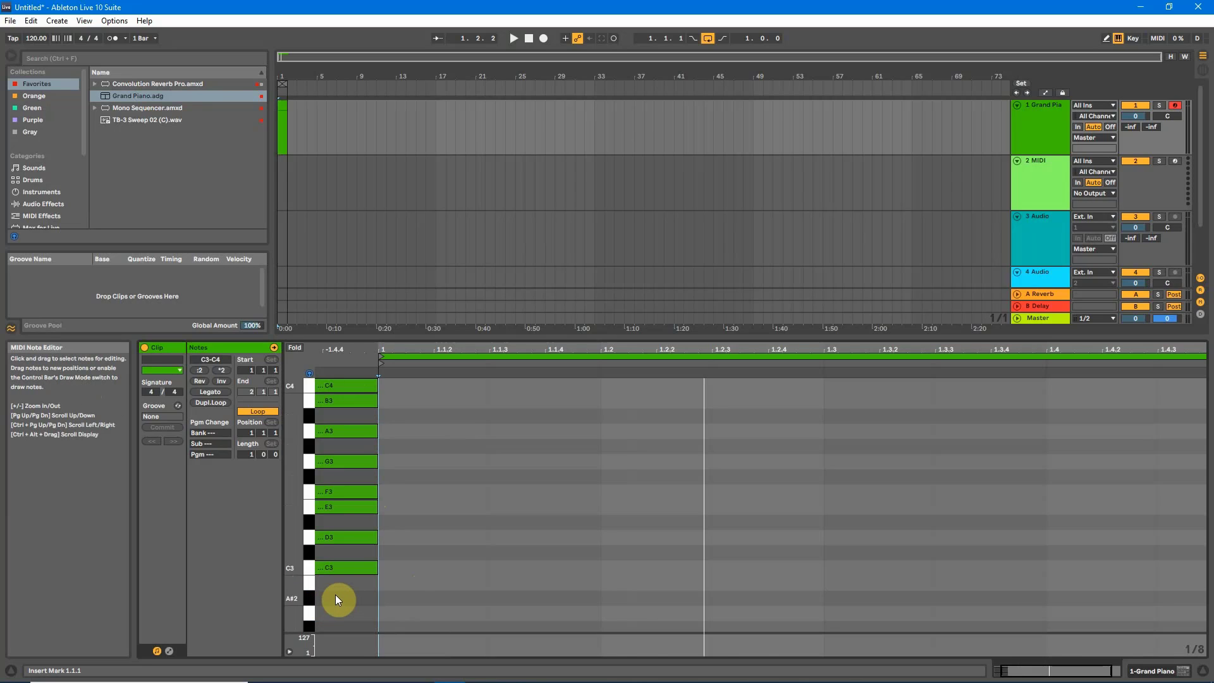
pyautogui.moveTo(296, 382)
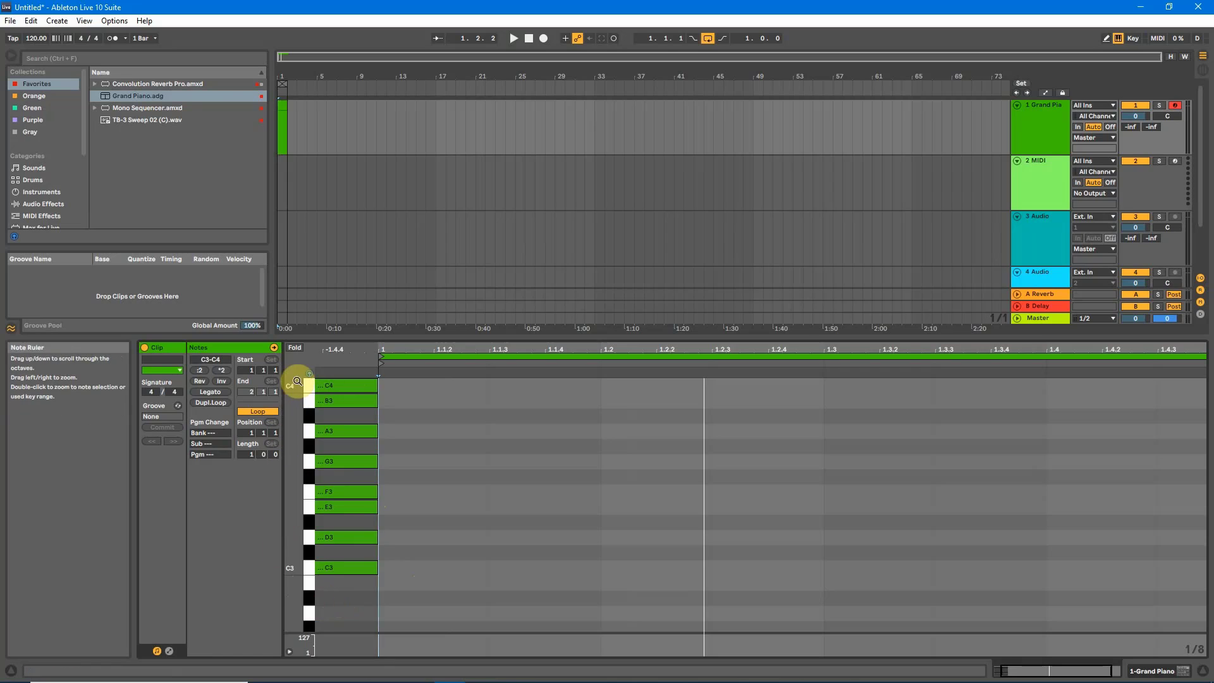
pyautogui.moveTo(293, 351)
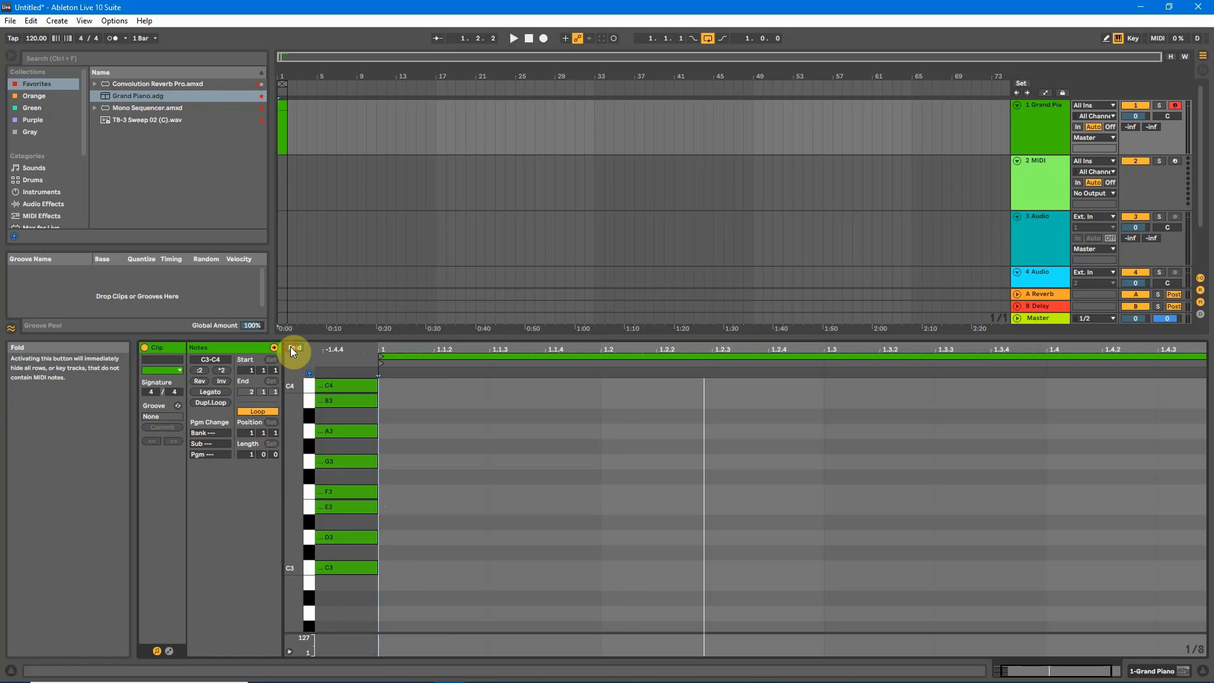
# Step: Fold the piano roll so only the note-holding rows C3 to C4 stay visible
pyautogui.click(293, 349)
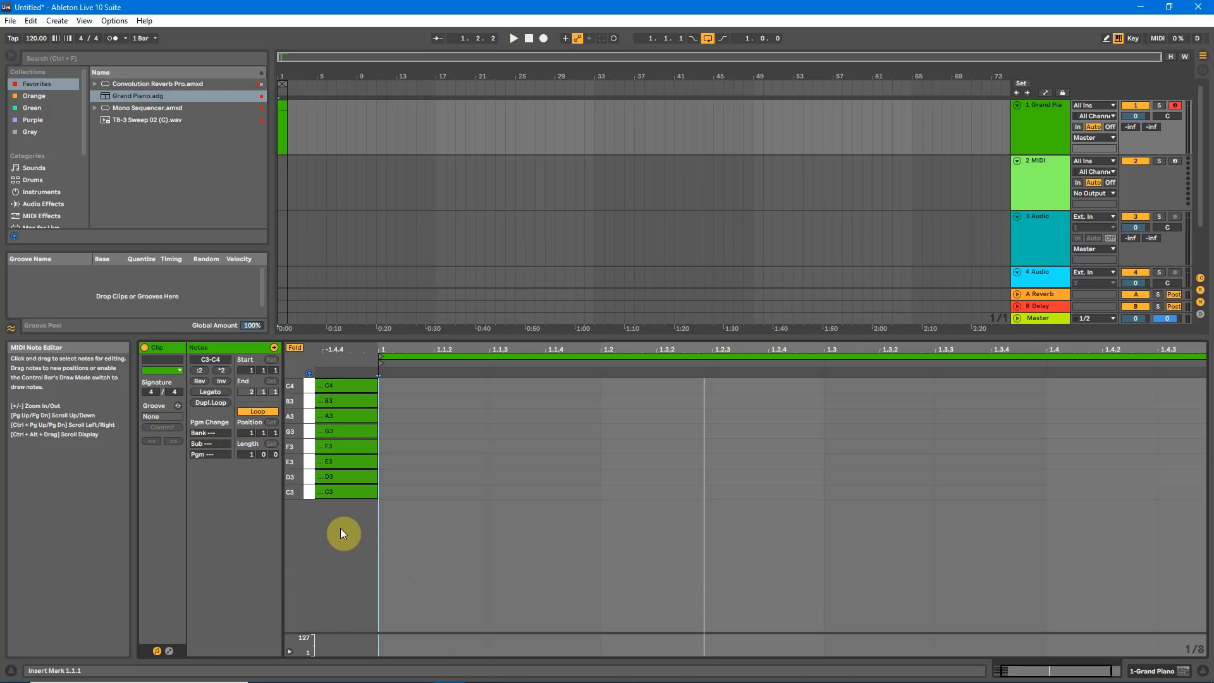
pyautogui.moveTo(331, 520)
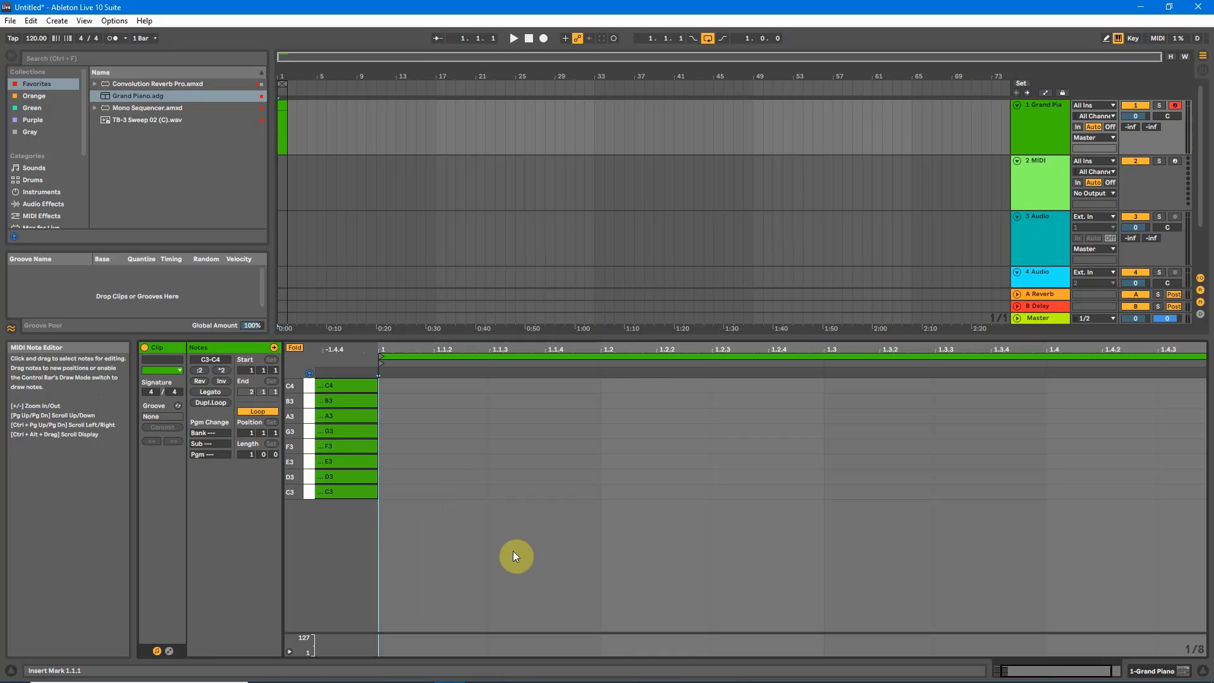
pyautogui.moveTo(440, 501)
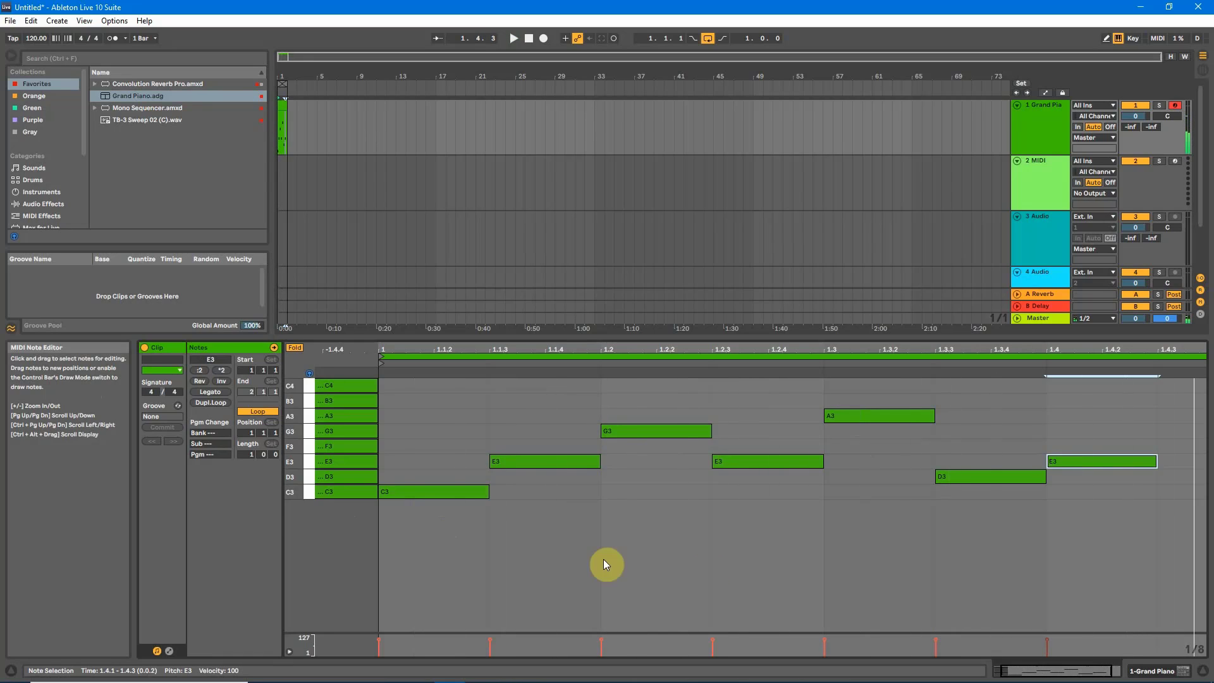
pyautogui.moveTo(462, 561)
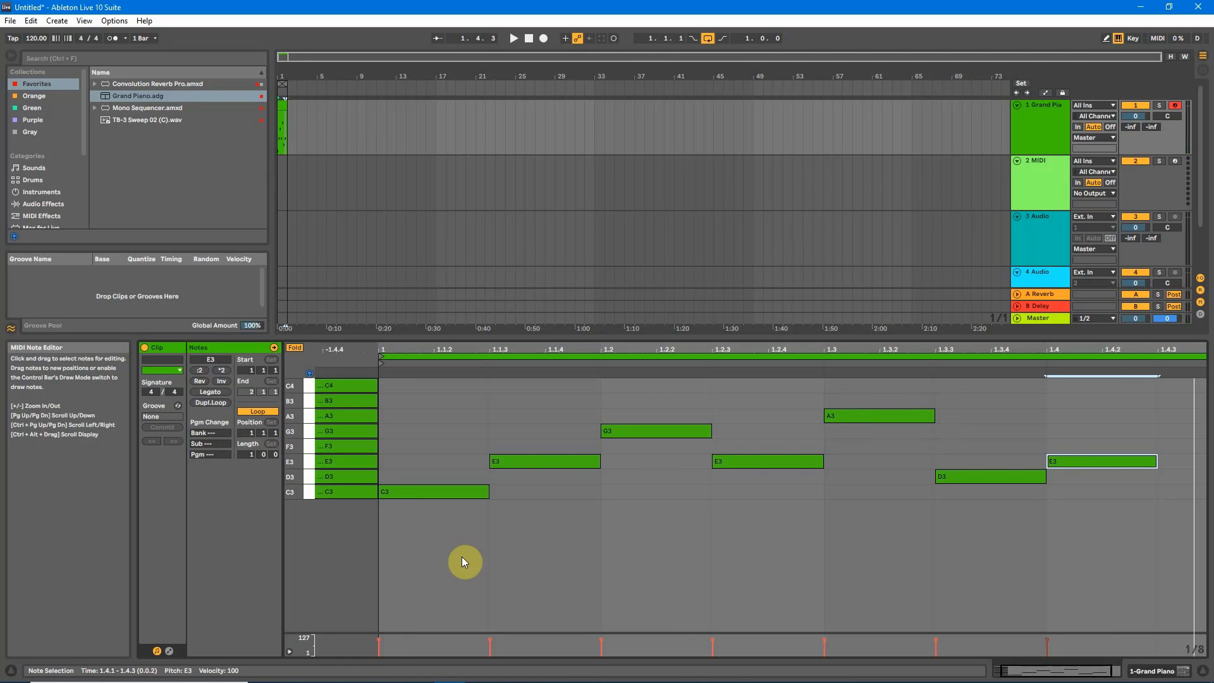
pyautogui.moveTo(494, 567)
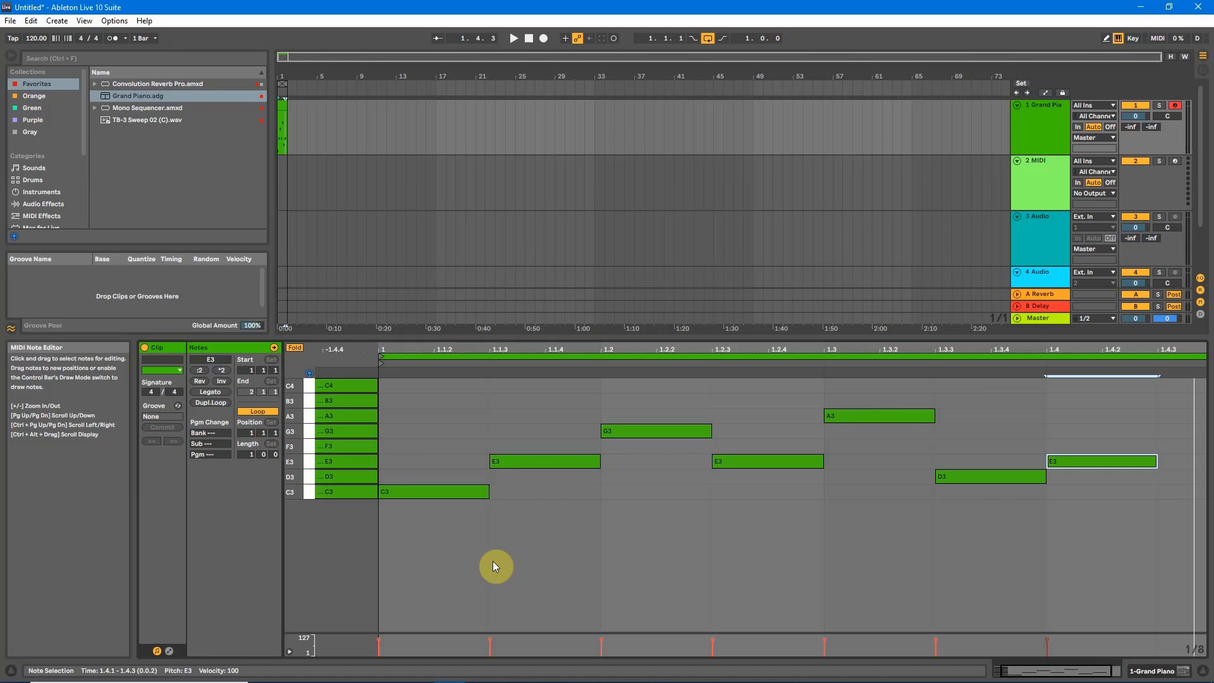
pyautogui.moveTo(332, 494)
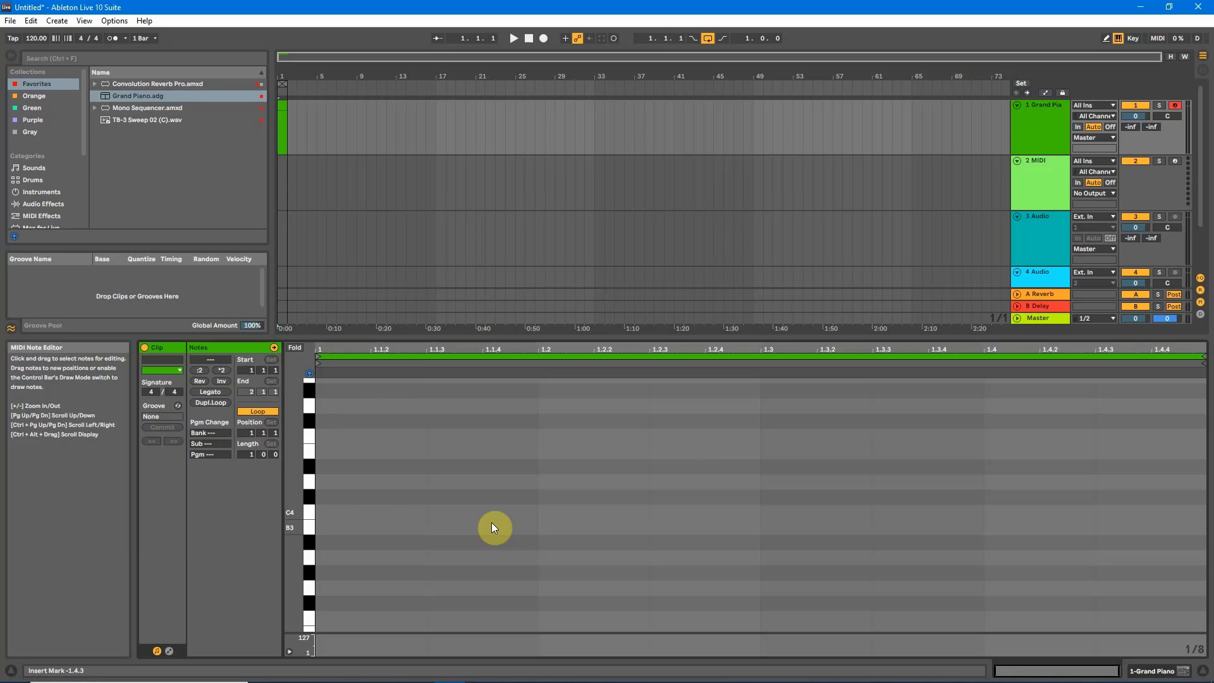
pyautogui.moveTo(524, 533)
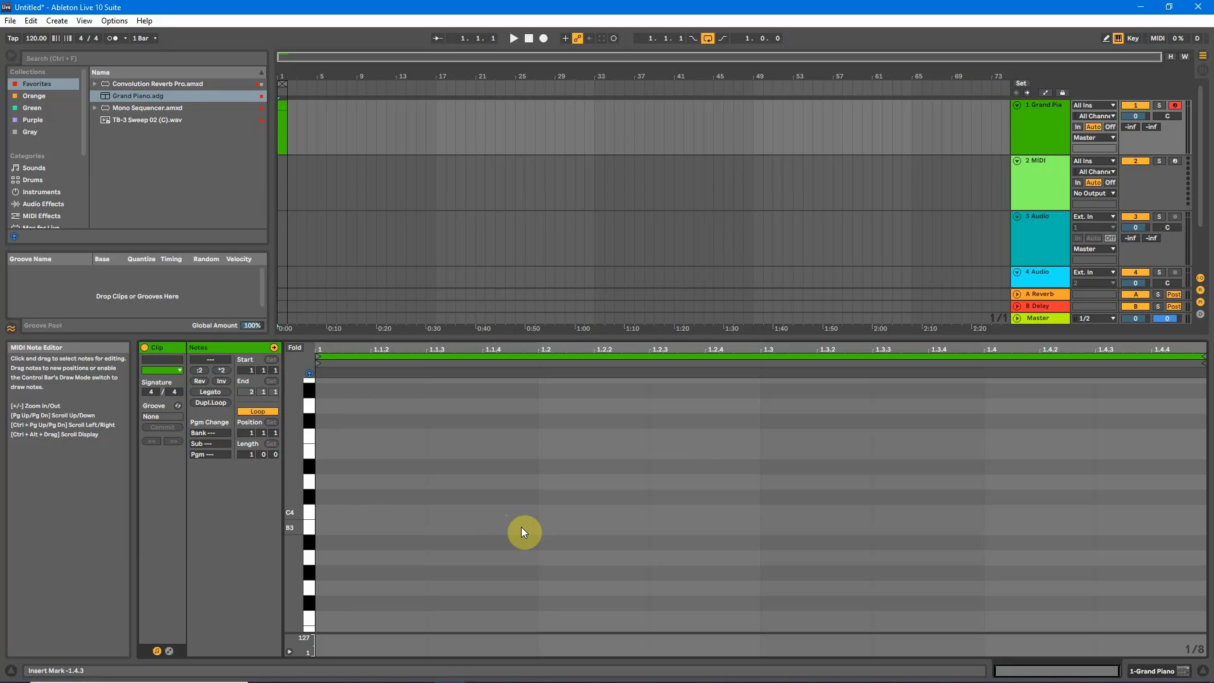
pyautogui.moveTo(349, 567)
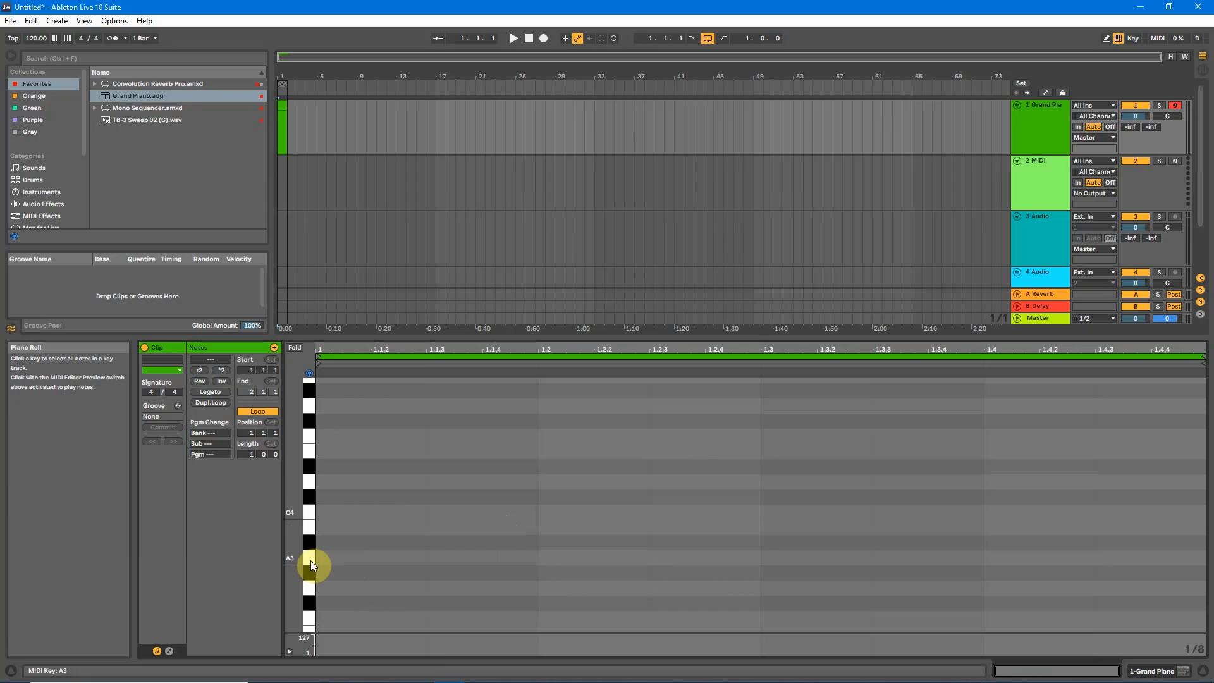
pyautogui.moveTo(349, 564)
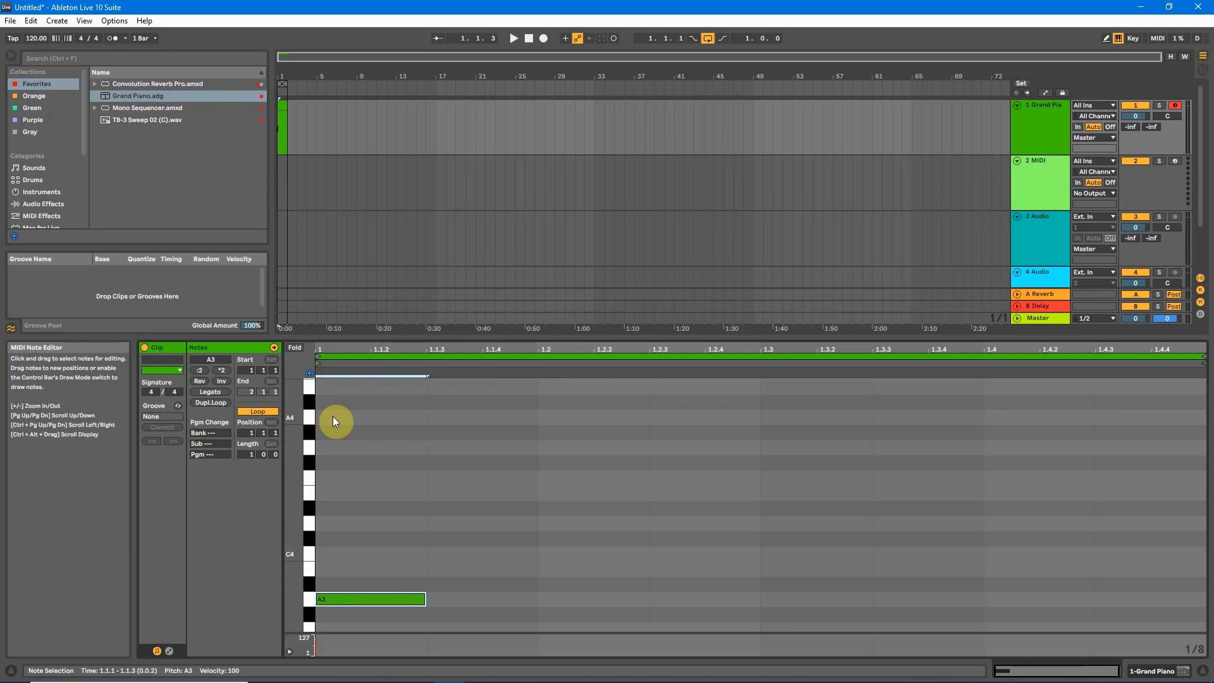
# Step: Draw the A minor notes A3, B3, C4, D4, E4, F4, G4, A4 stacked at 1.1.1
pyautogui.click(370, 416)
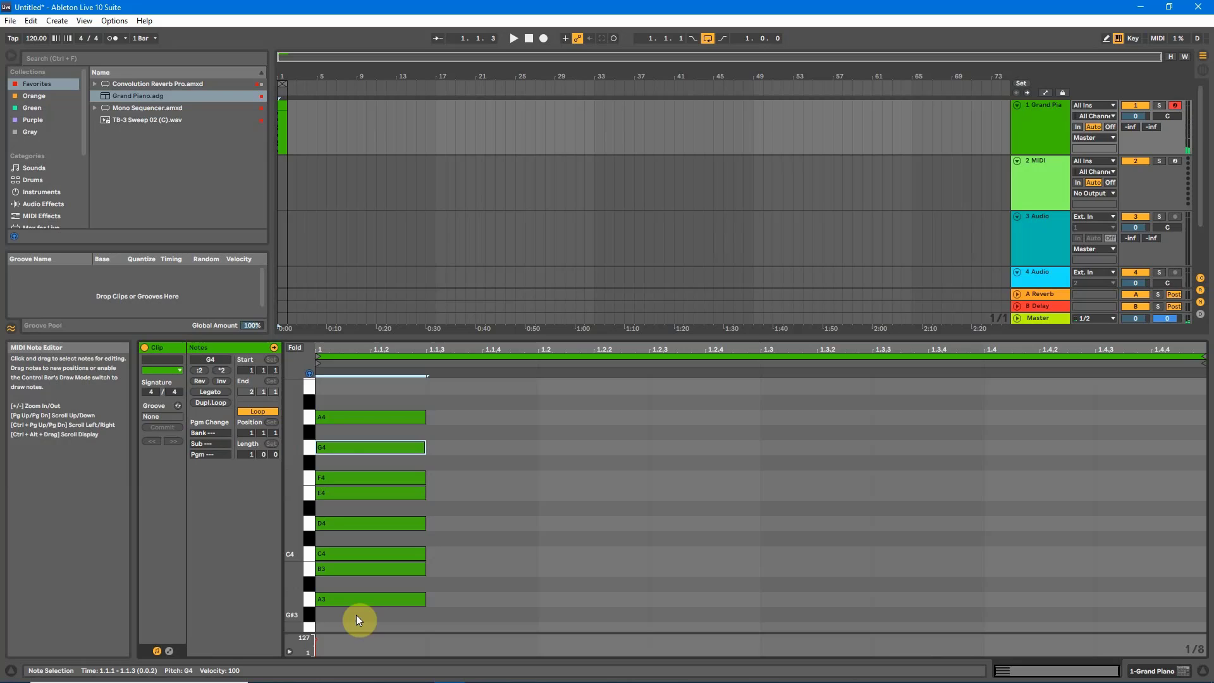
pyautogui.moveTo(332, 610)
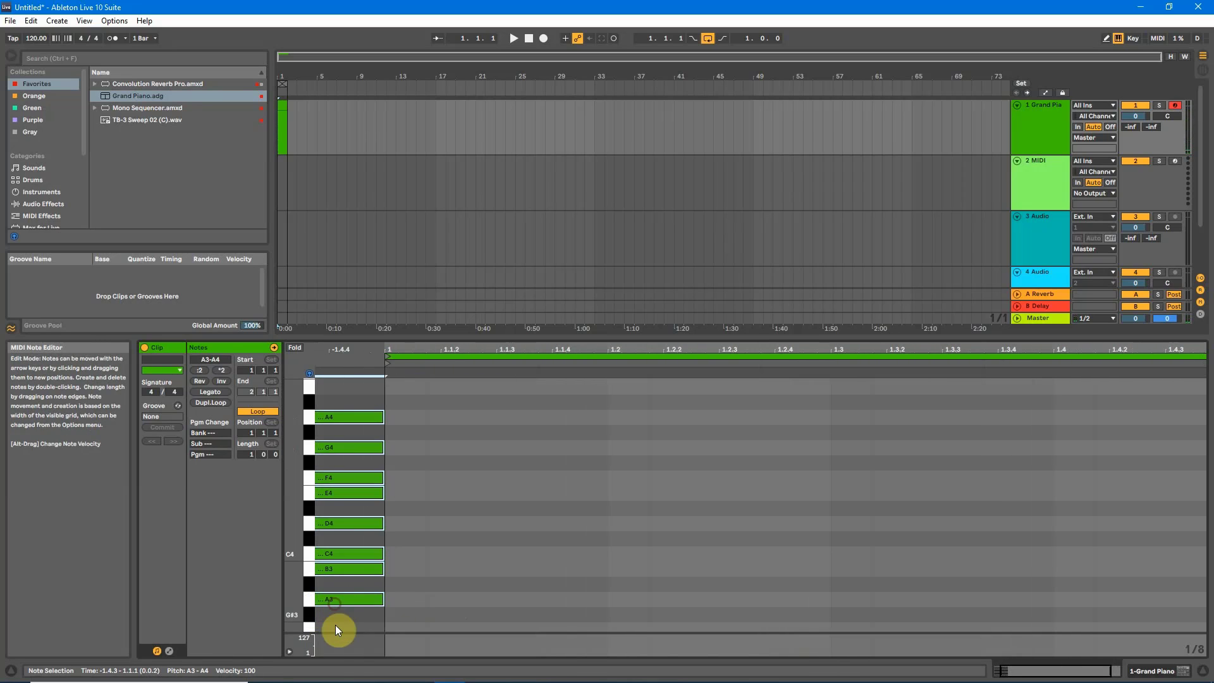
pyautogui.moveTo(294, 348)
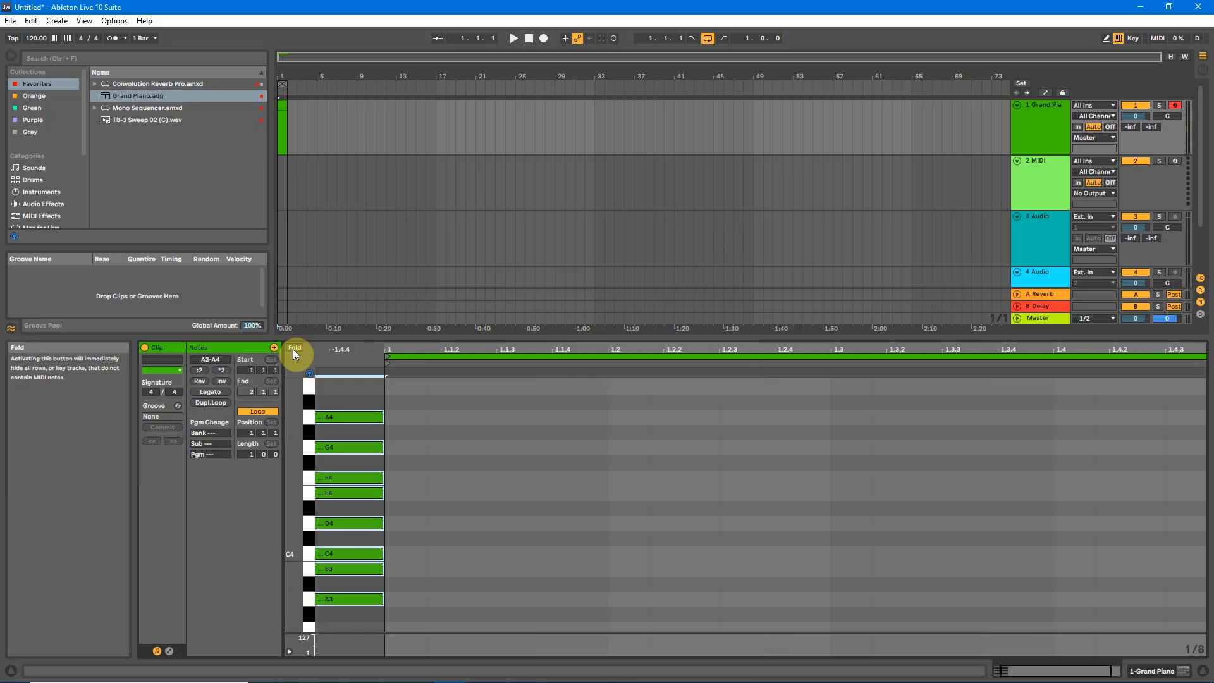
# Step: Place the stacked A minor notes before the clip start and fold the roll to rows A3–A4
pyautogui.click(295, 346)
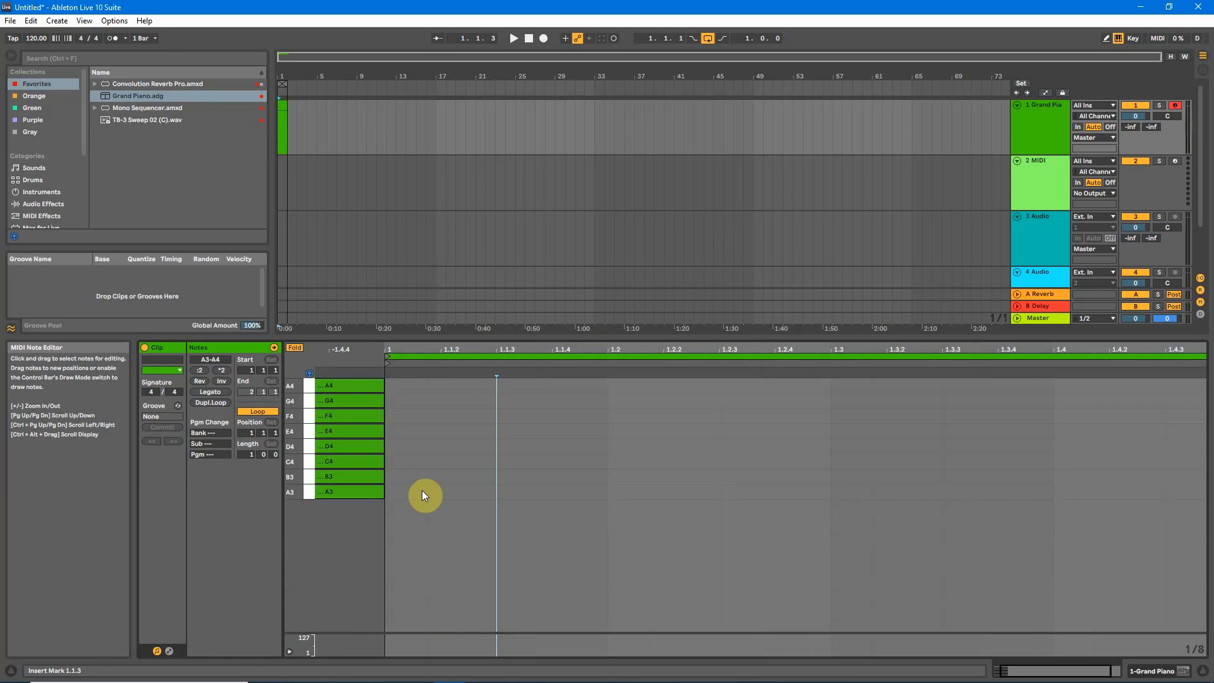